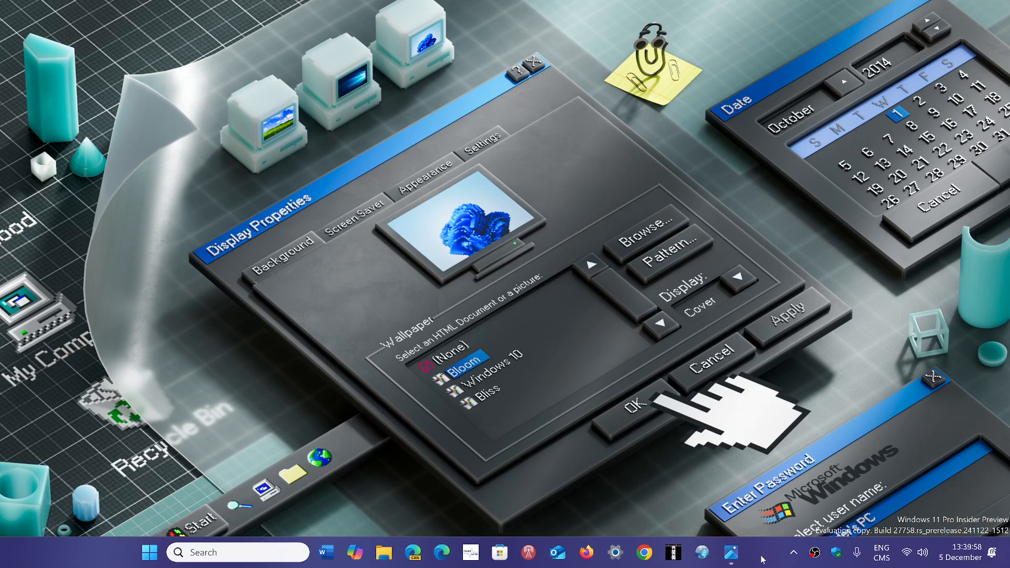
mouse_move(515, 330)
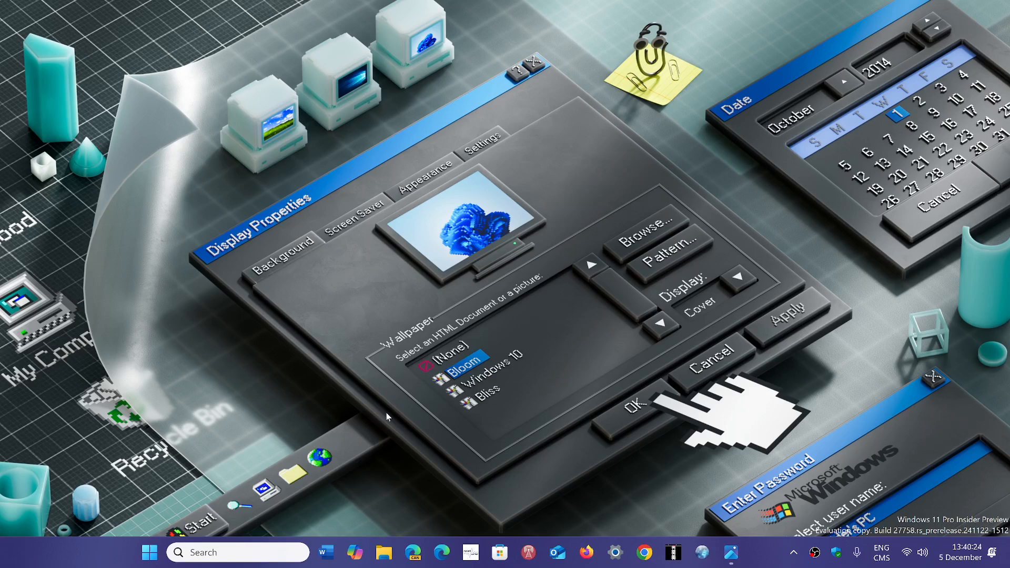
Launch the Settings app from the Start menu's pinned apps, landing on its Home page.
left_click(149, 552)
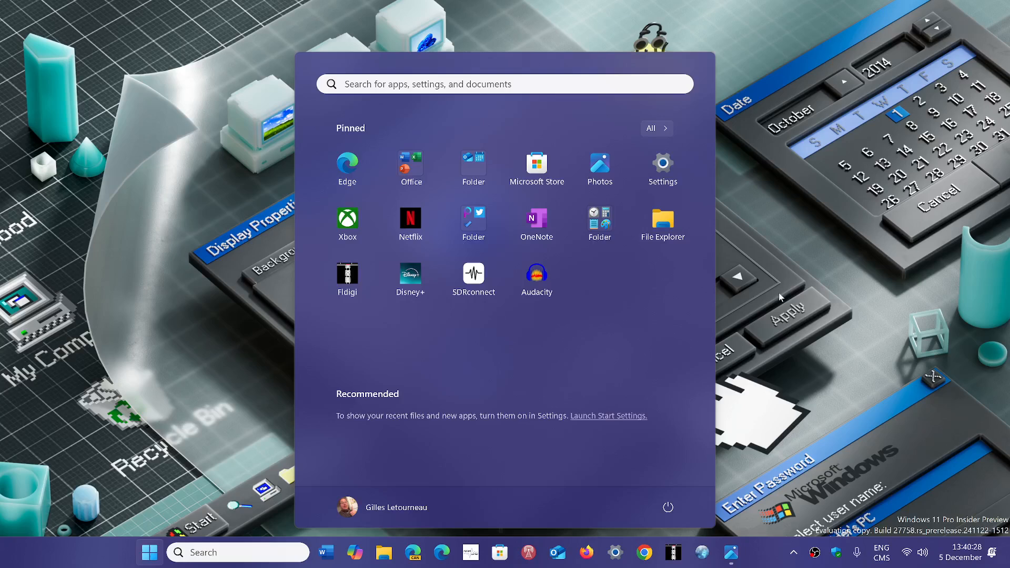
left_click(661, 163)
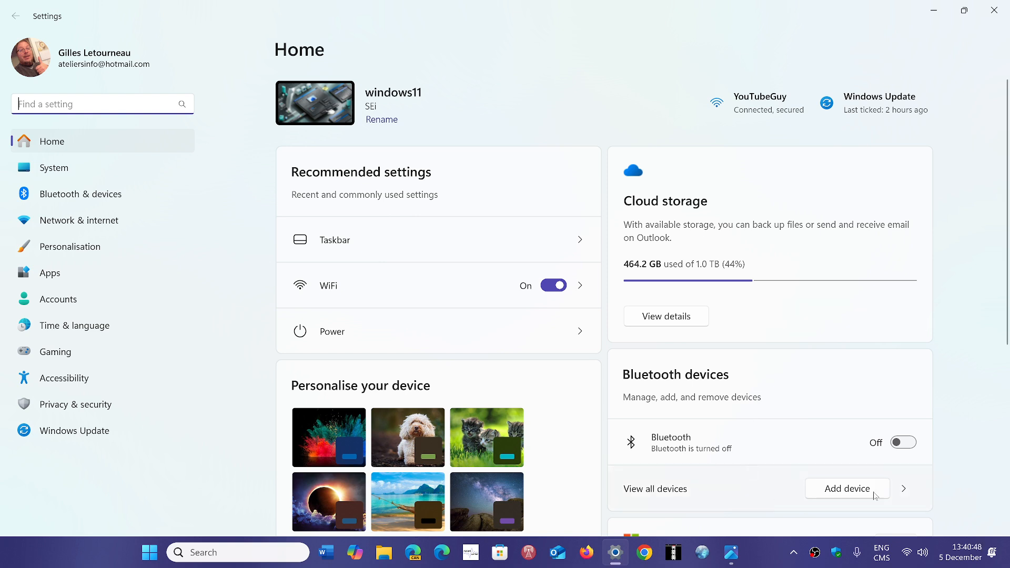
mouse_move(948, 455)
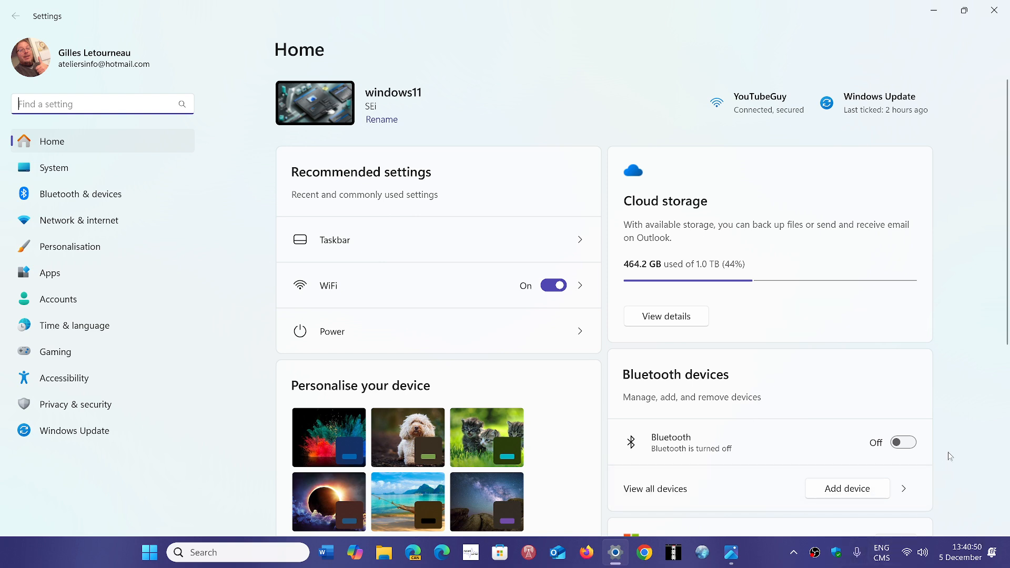
mouse_move(968, 408)
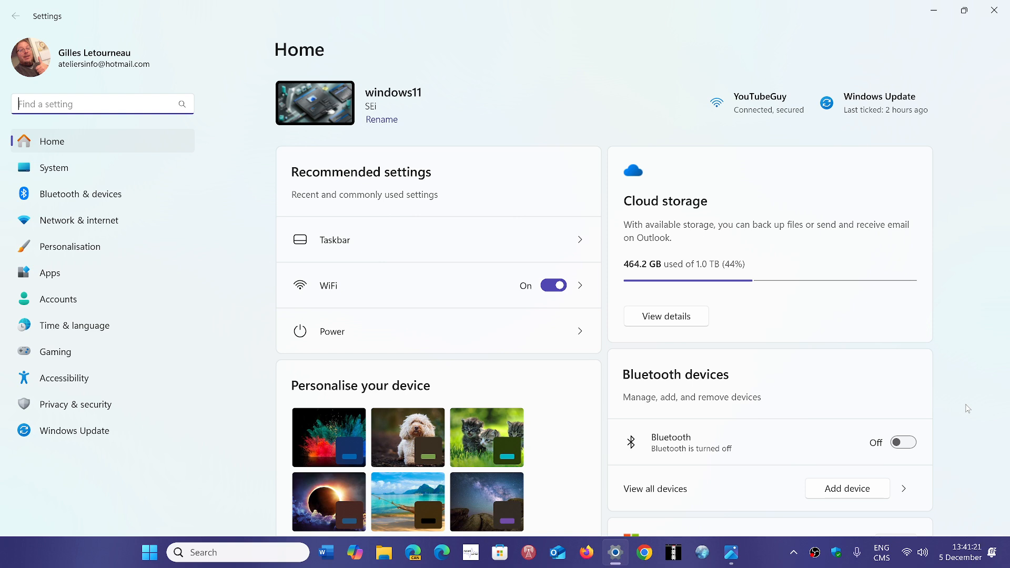
mouse_move(913, 377)
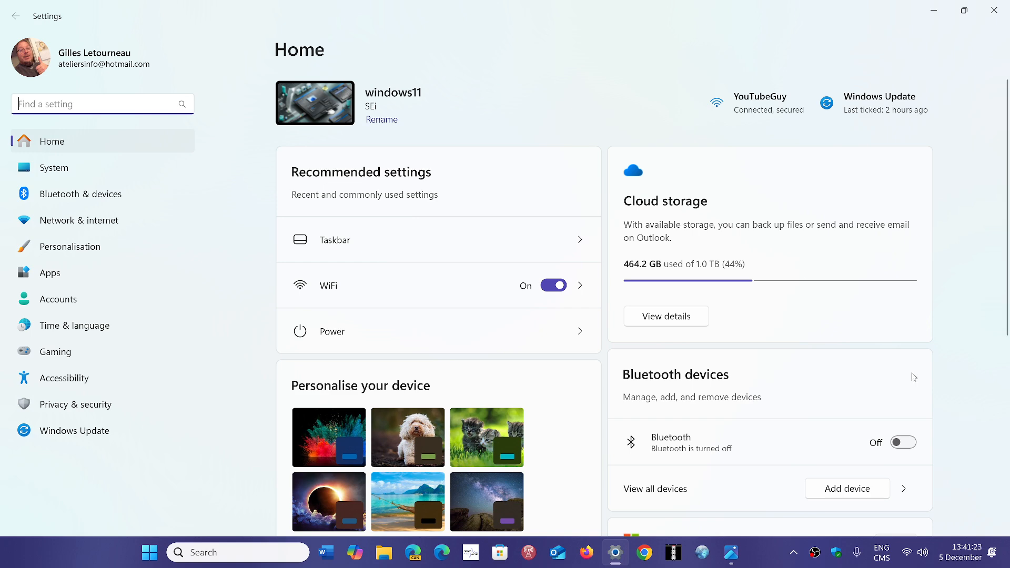
mouse_move(964, 37)
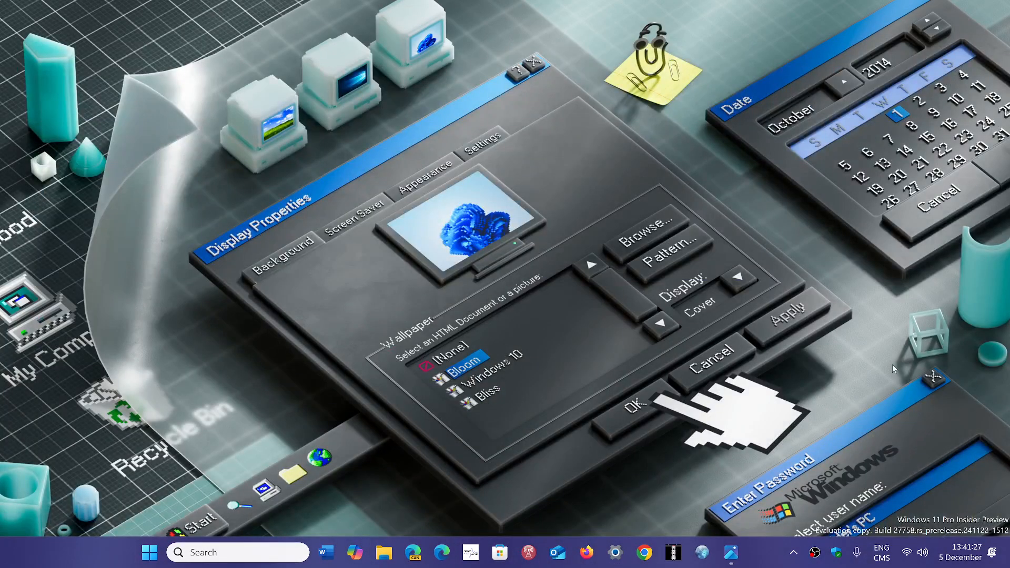
mouse_move(759, 564)
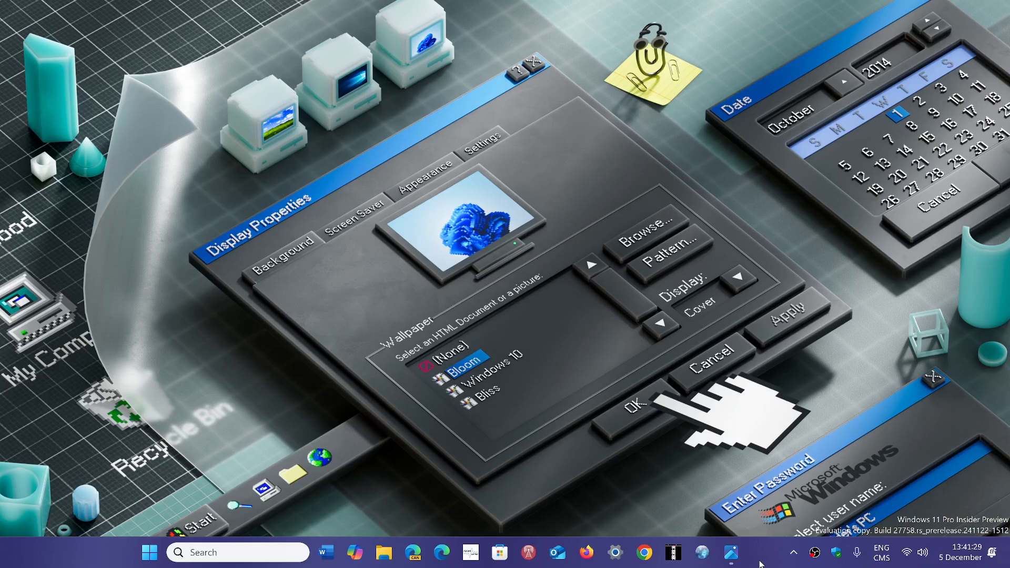